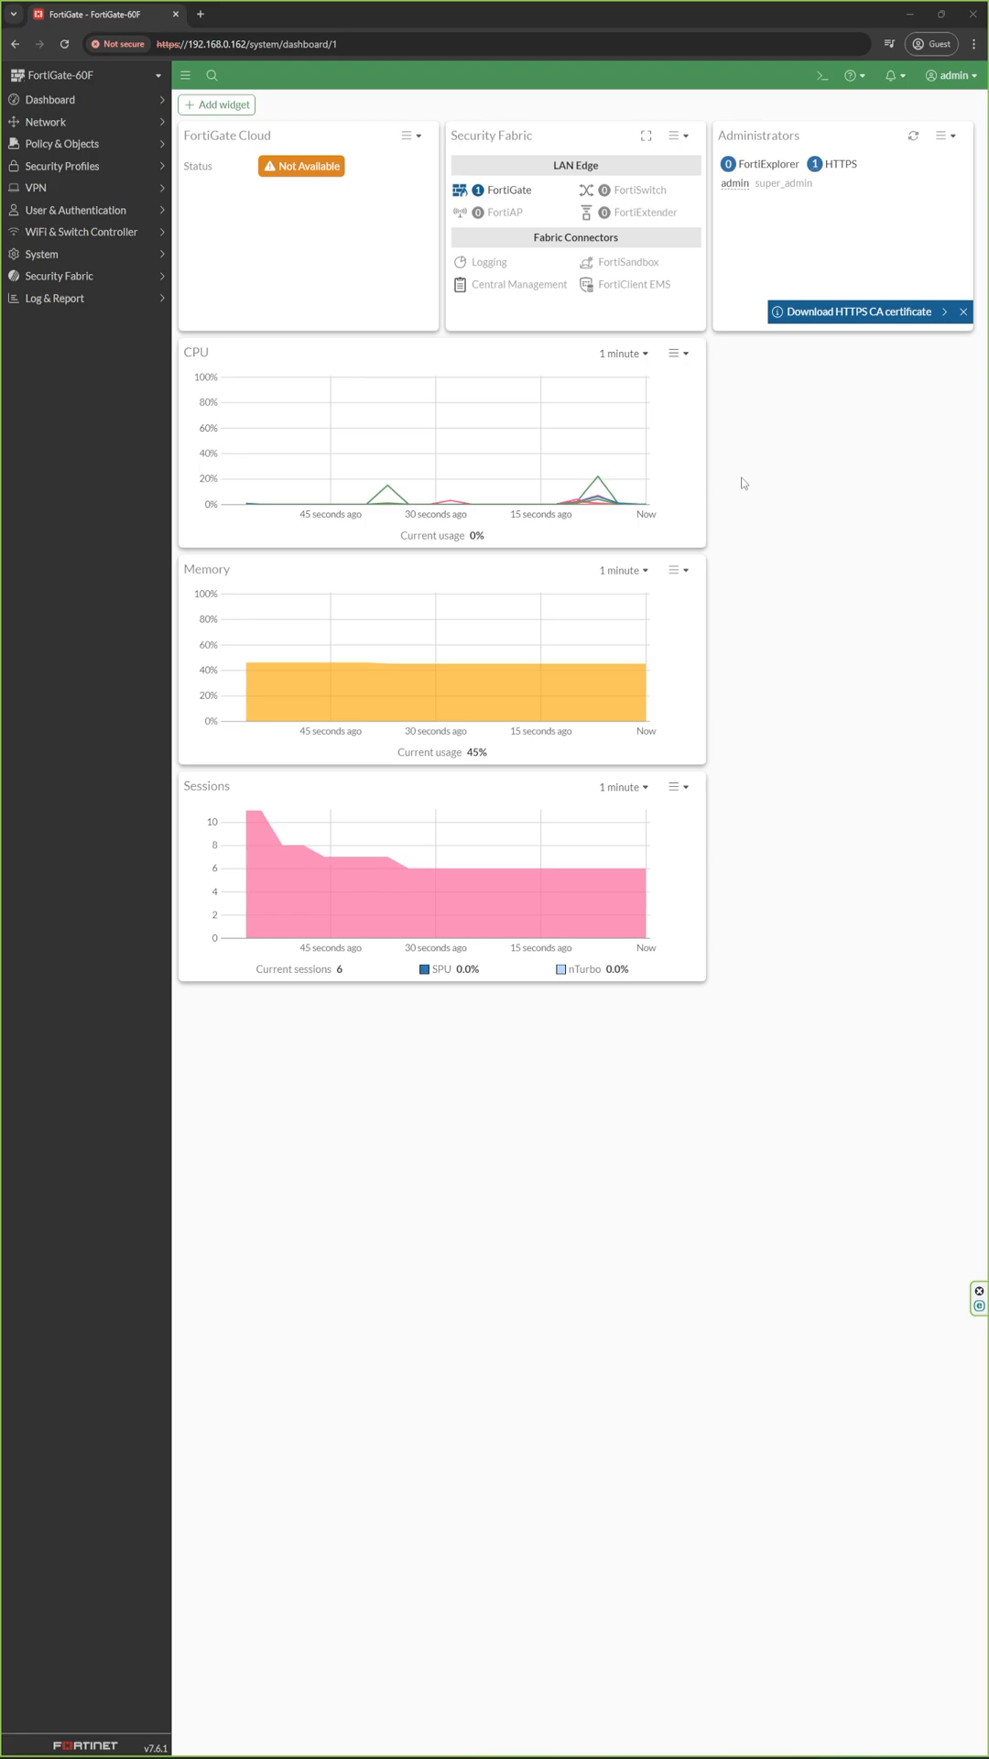
Create a new automation stitch named 'Configuration backup' from the Security Fabric automation page
click(57, 275)
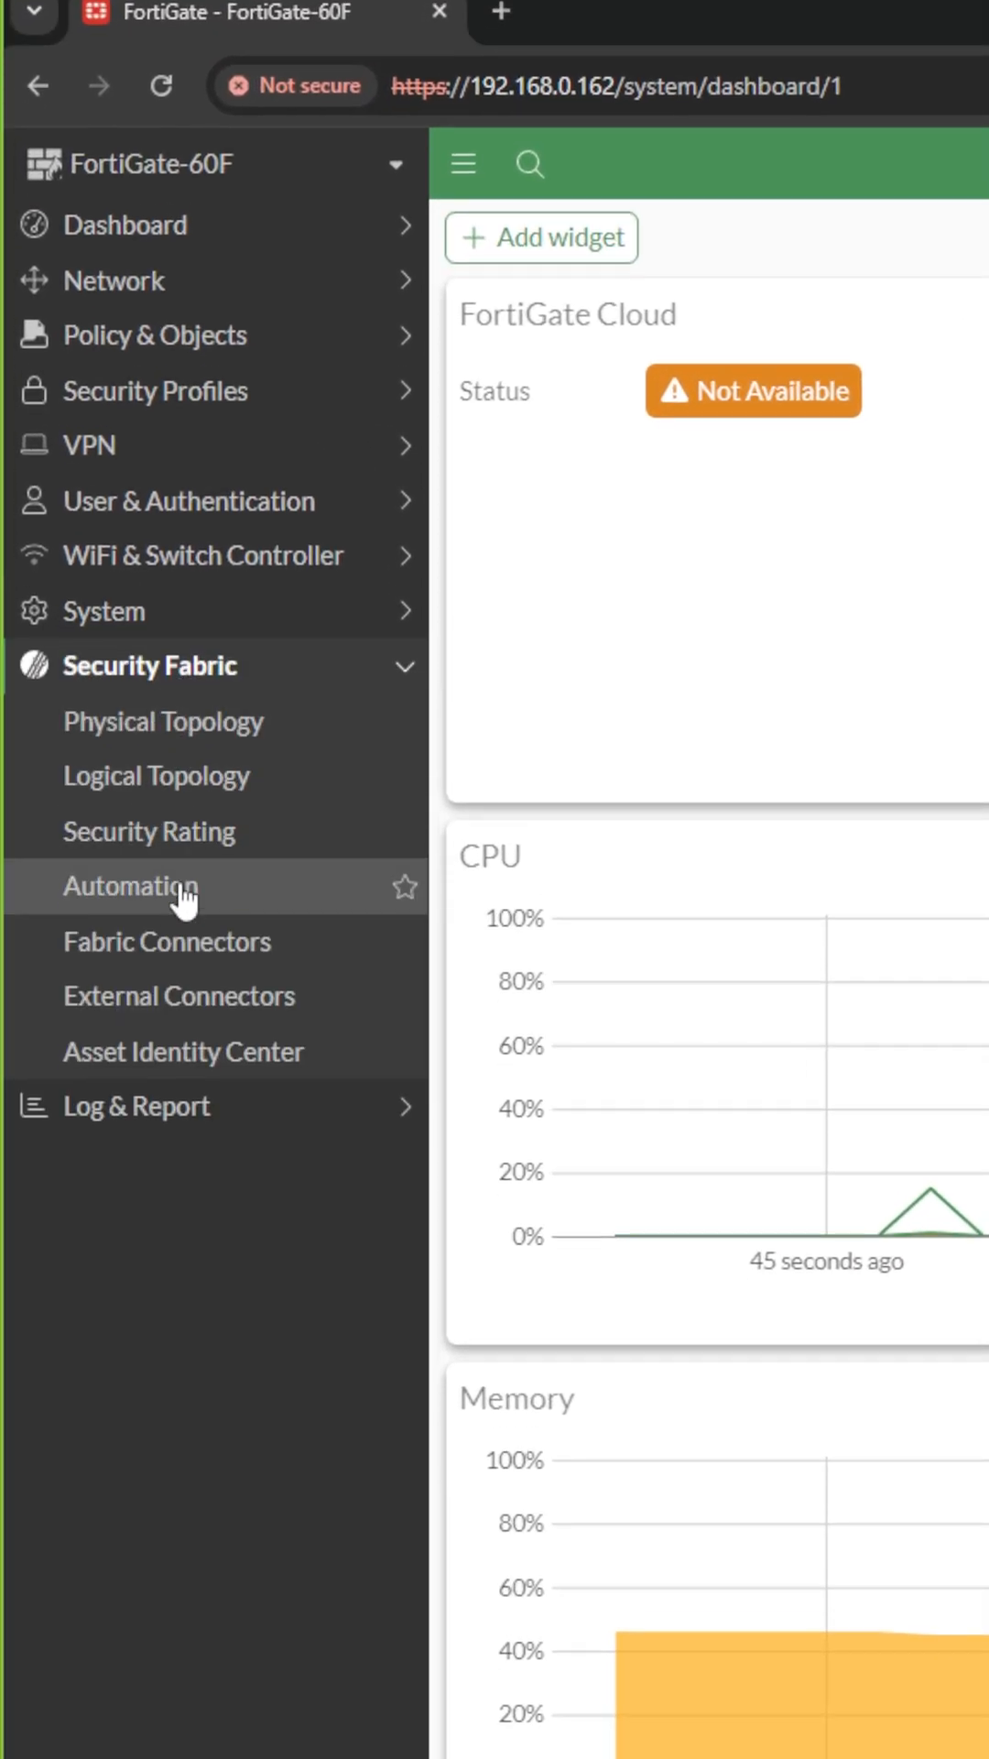
click(131, 886)
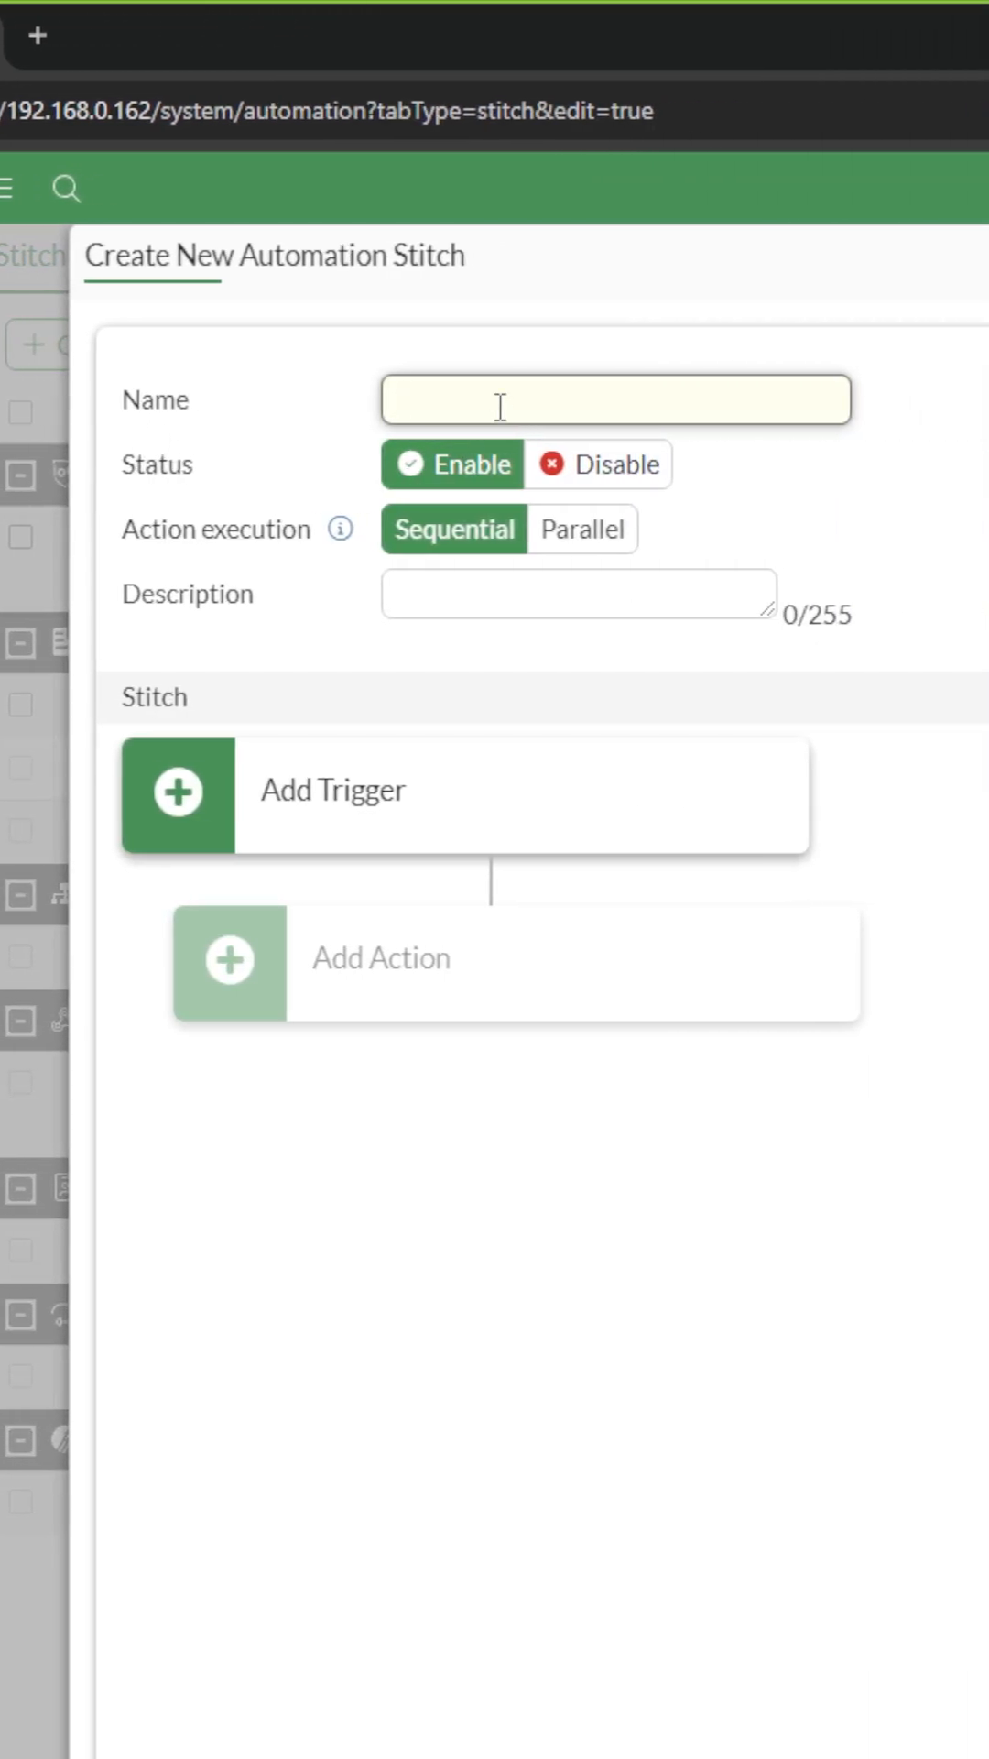
text(Configuration backup)
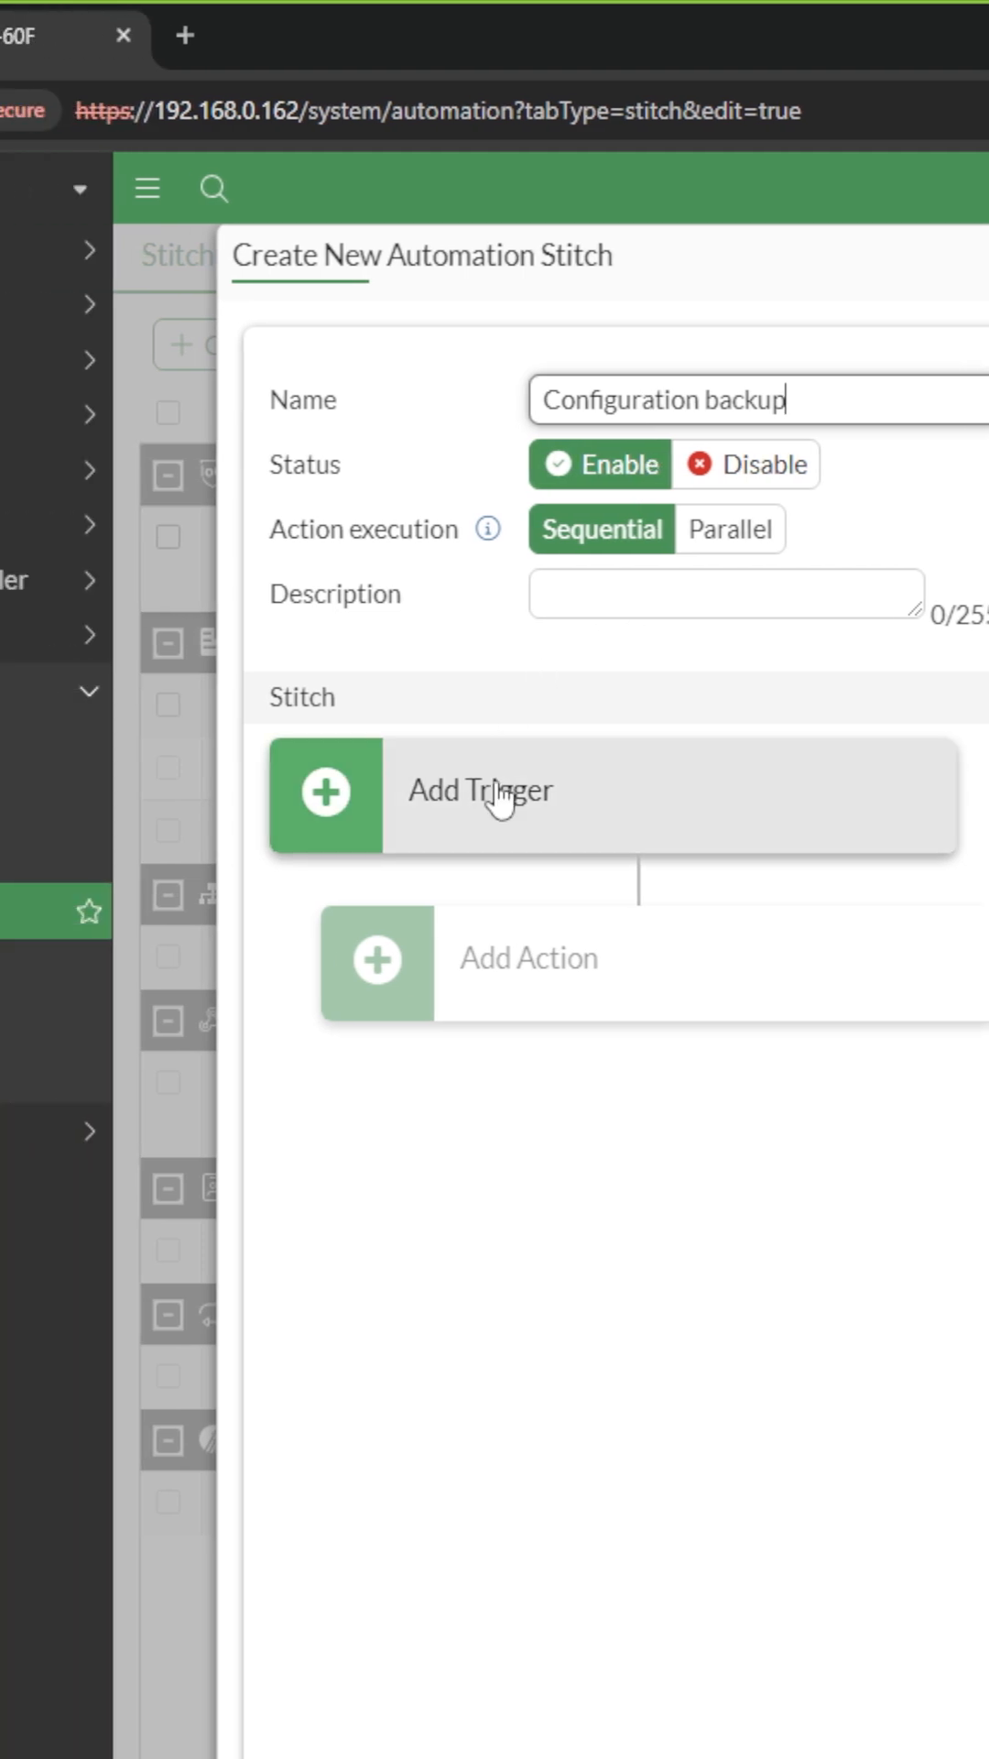
Attach the weekly 'Backup schedule' trigger to the stitch and bring up the action types
click(480, 797)
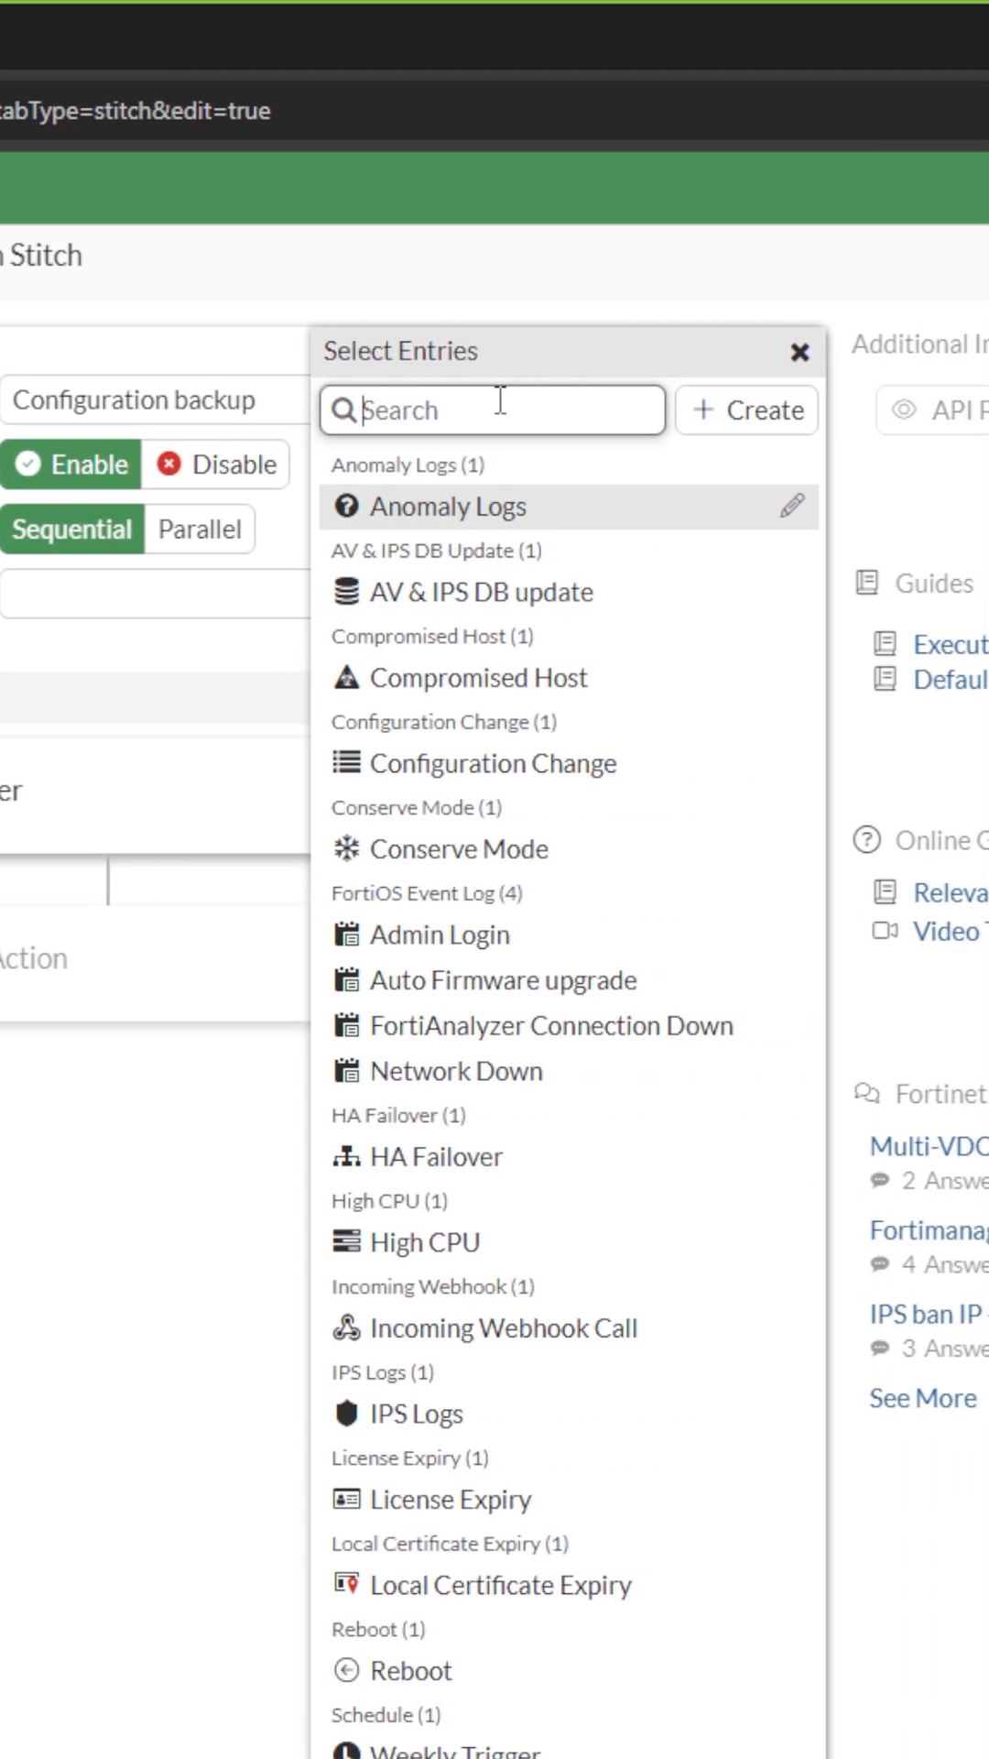
click(745, 409)
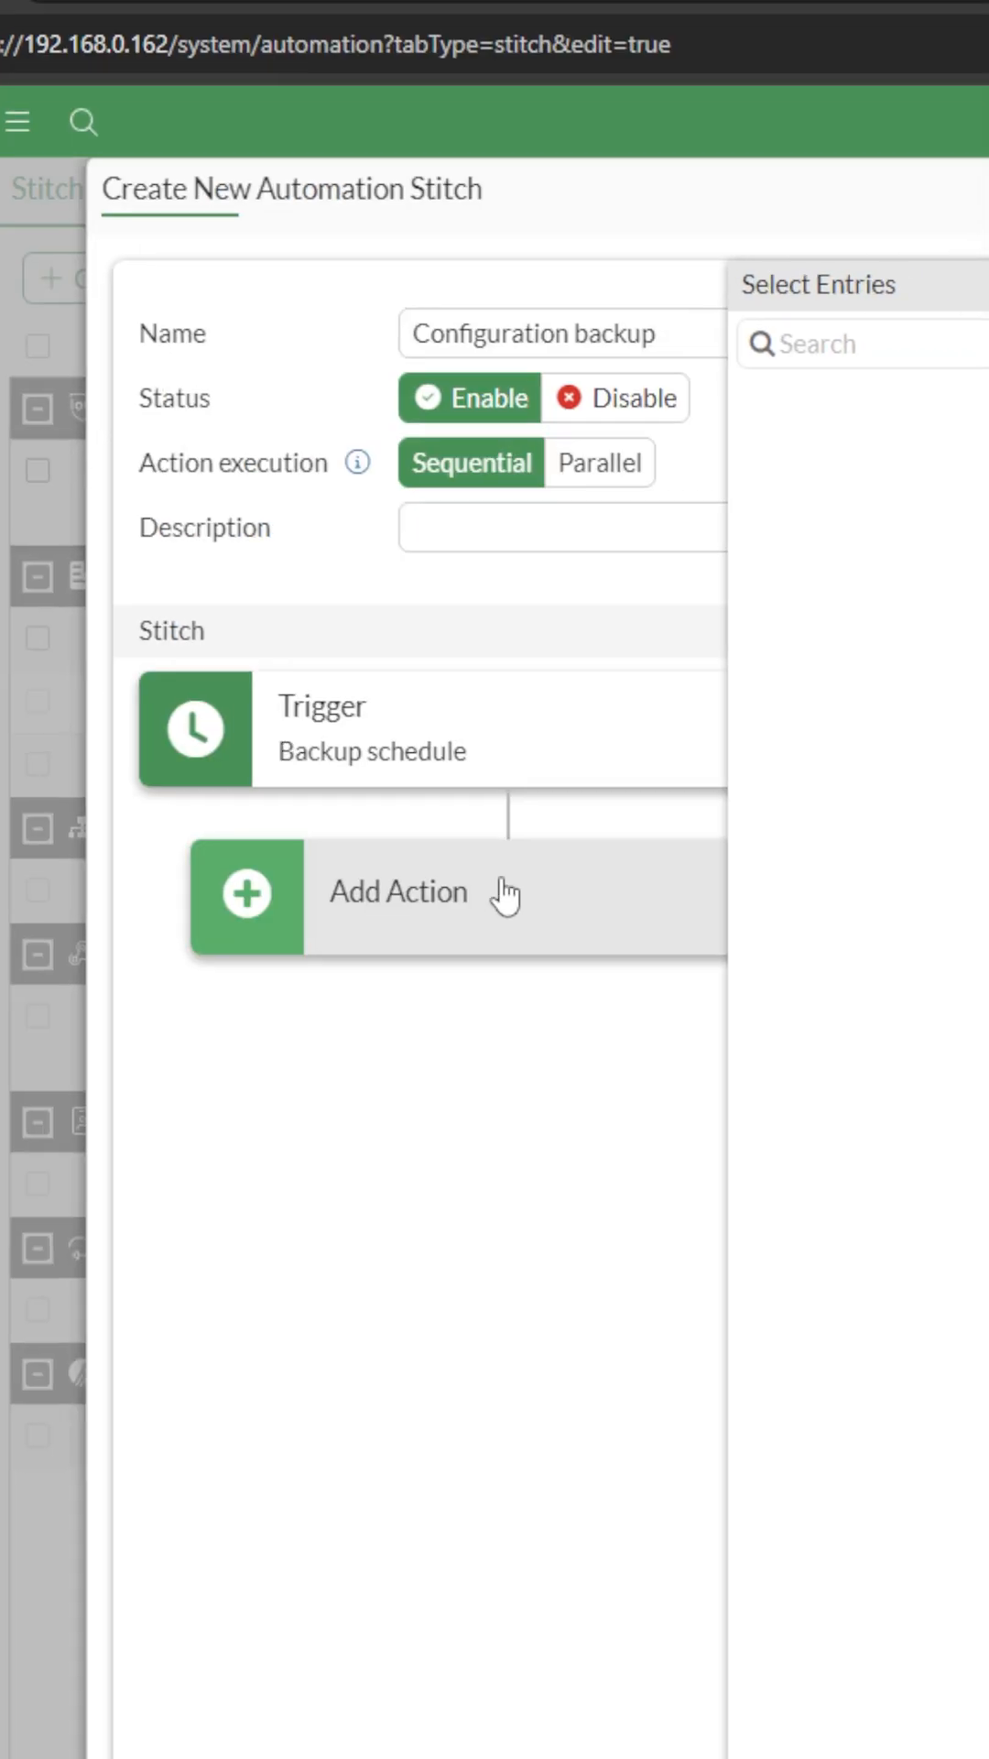
click(396, 891)
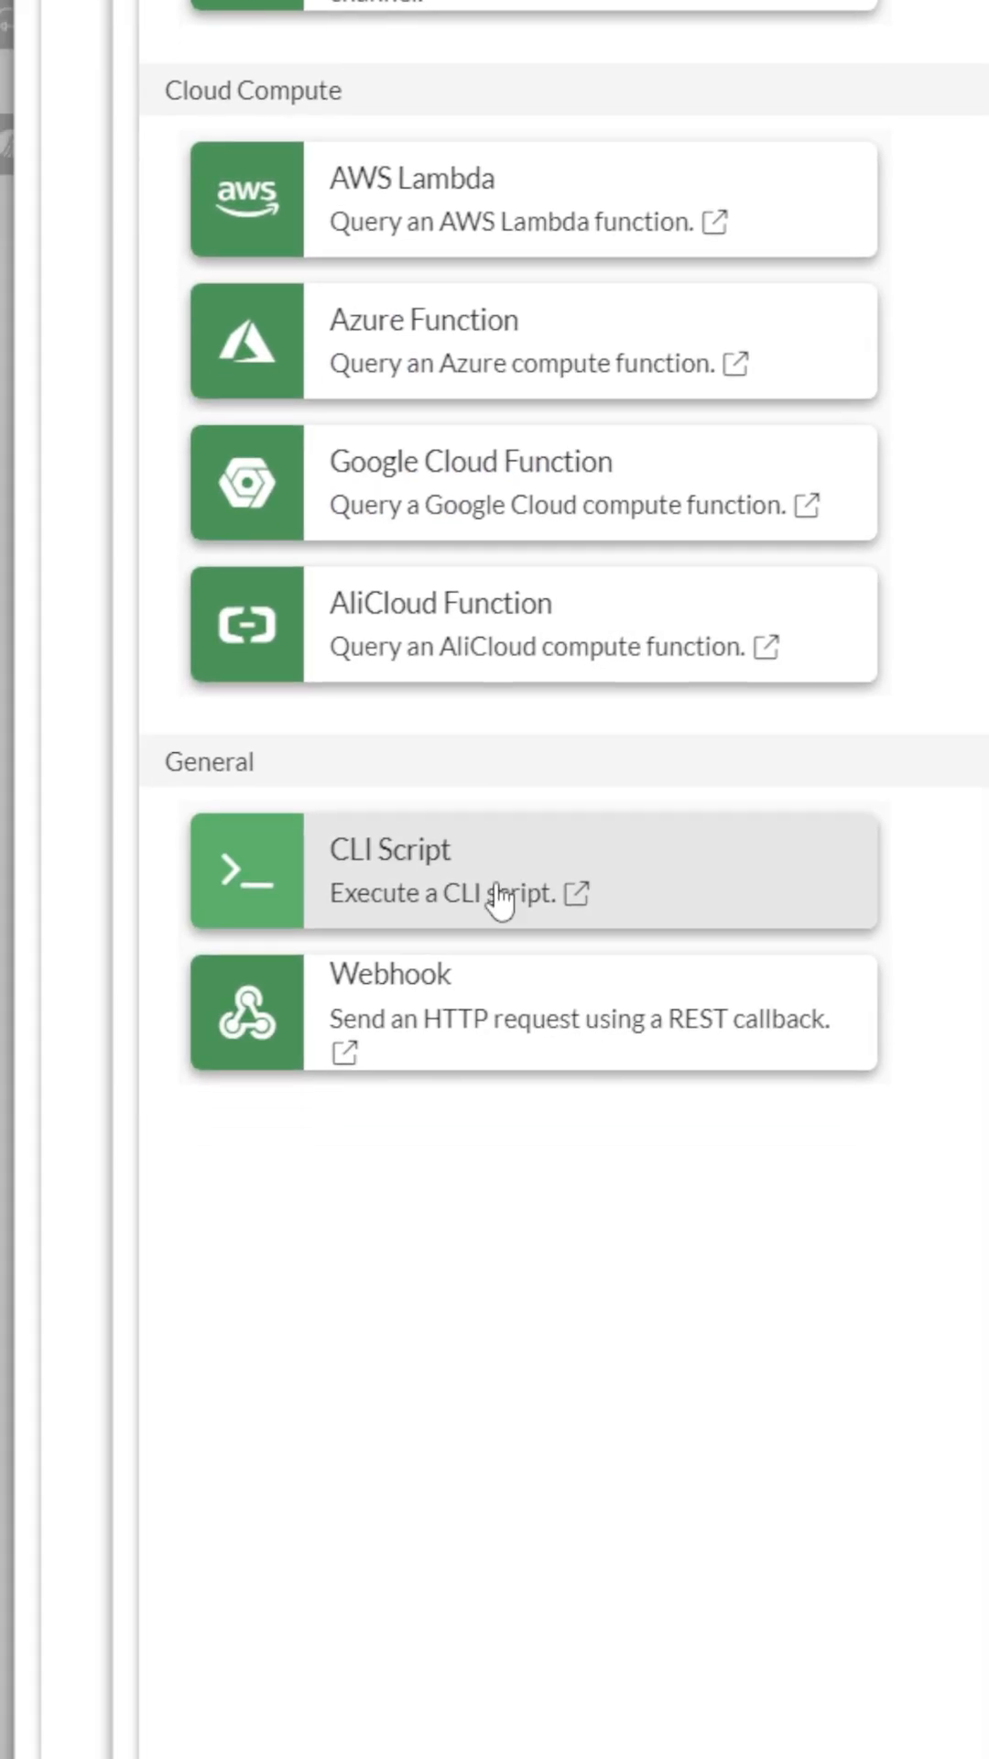